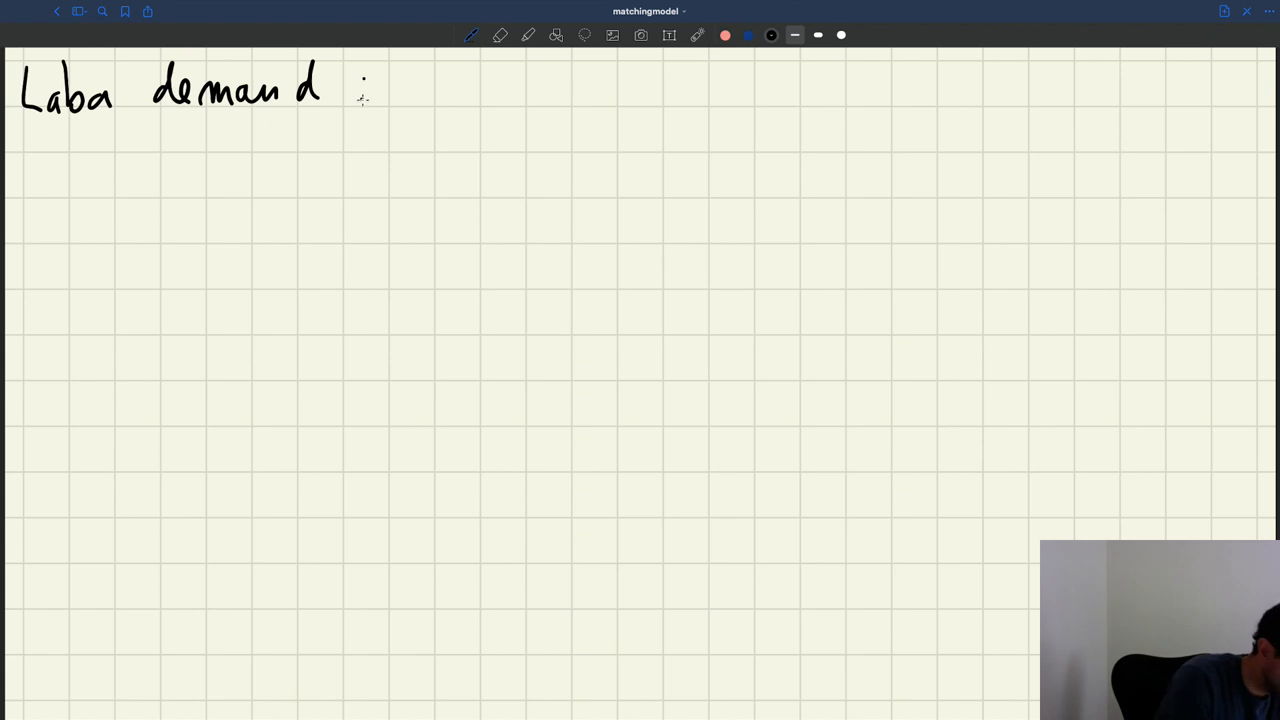
- Underline the 'Labor demand' heading with a straight shape-tool line, then return to freehand pen
left_click(556, 36)
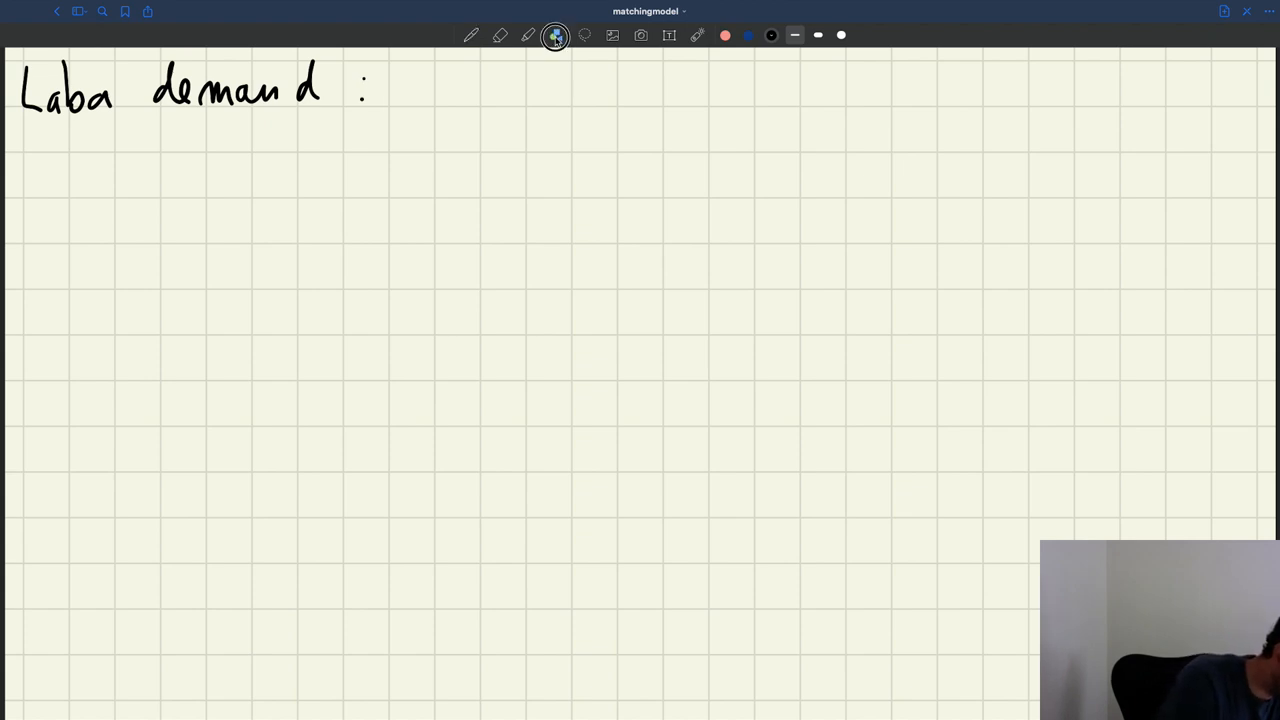
left_click_drag(12, 130, 336, 128)
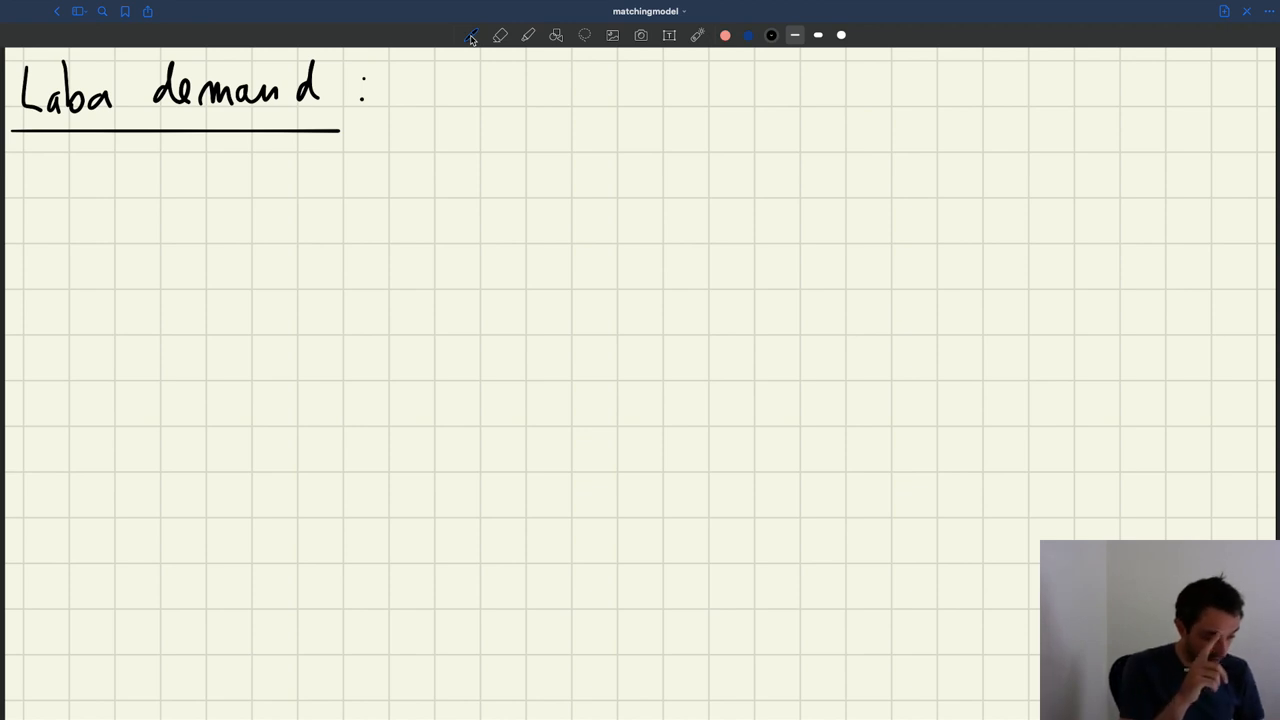
left_click(556, 36)
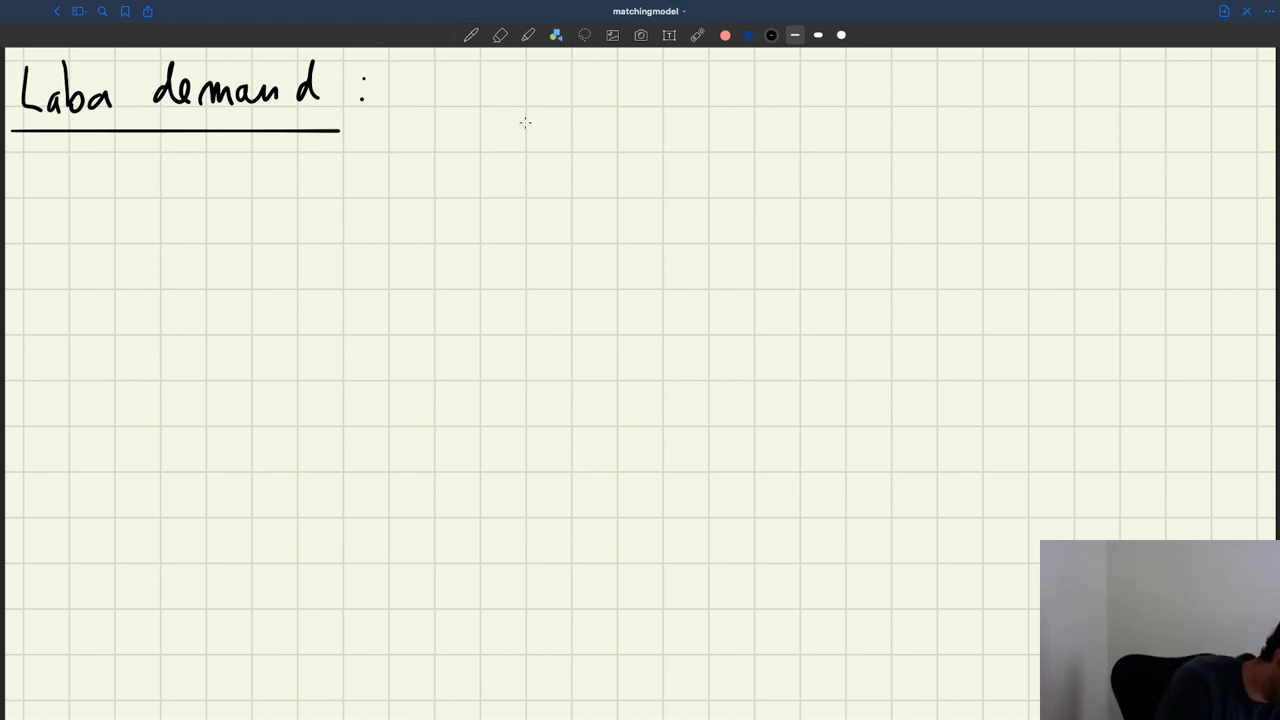
- Draw a shaded firm box labelled L beside 'representative firm :', divided by a vertical line with N on the left
left_click_drag(522, 110, 844, 112)
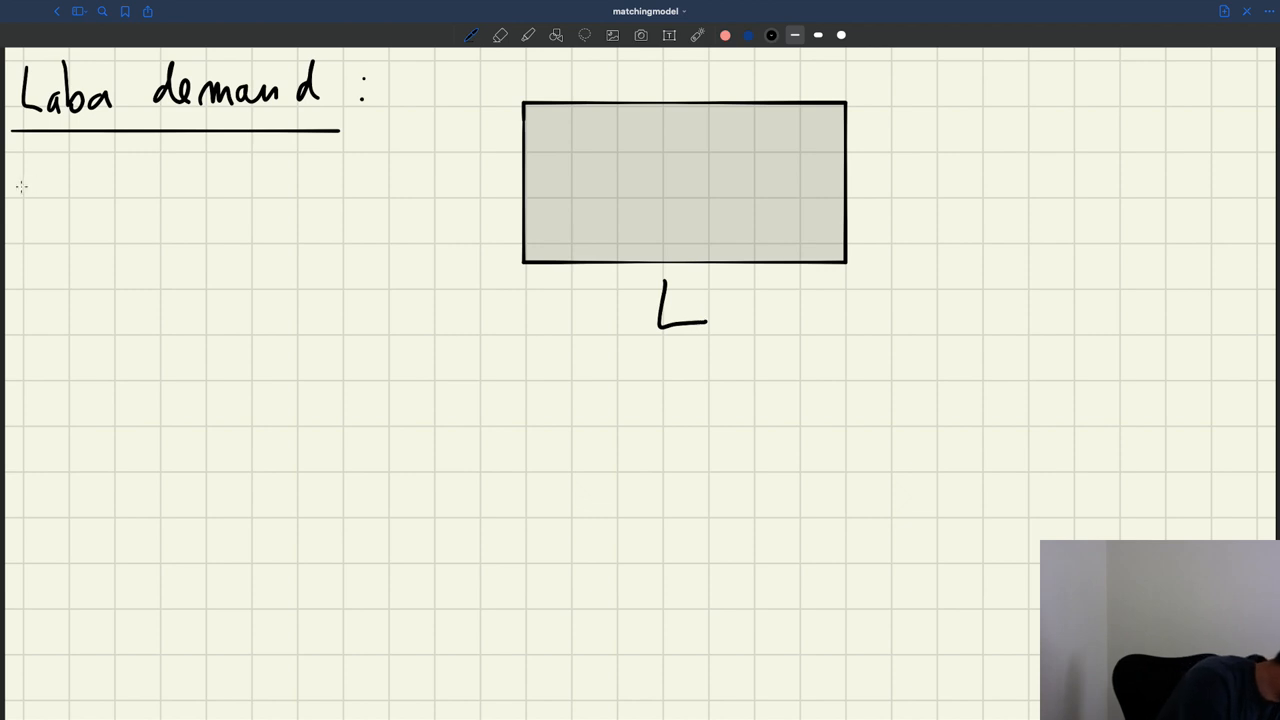
left_click_drag(20, 184, 130, 180)
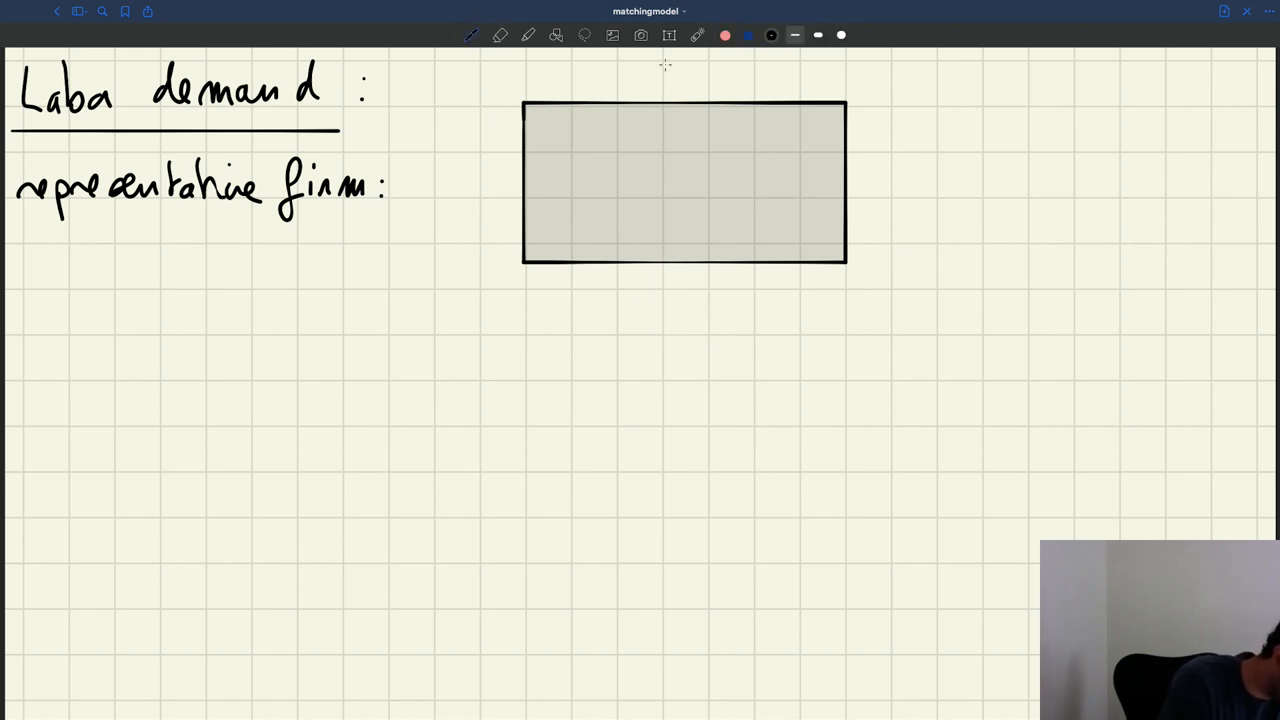
left_click_drag(660, 64, 664, 96)
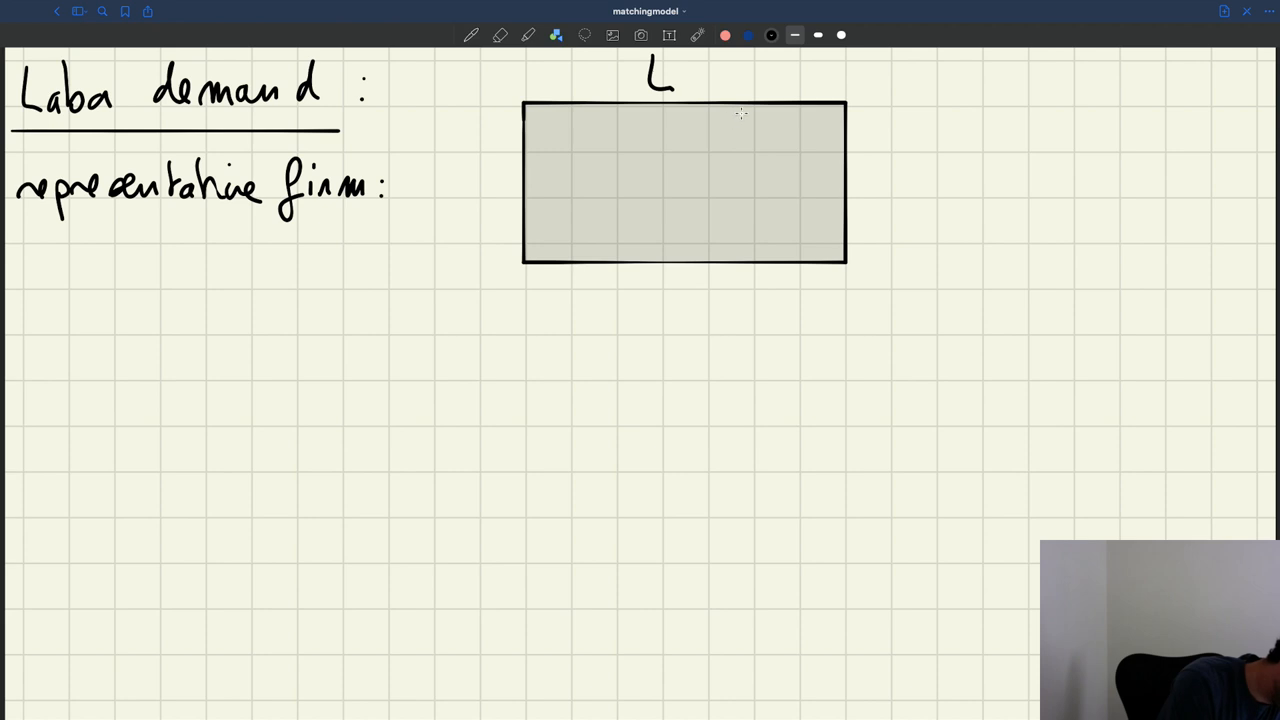
left_click_drag(736, 112, 736, 260)
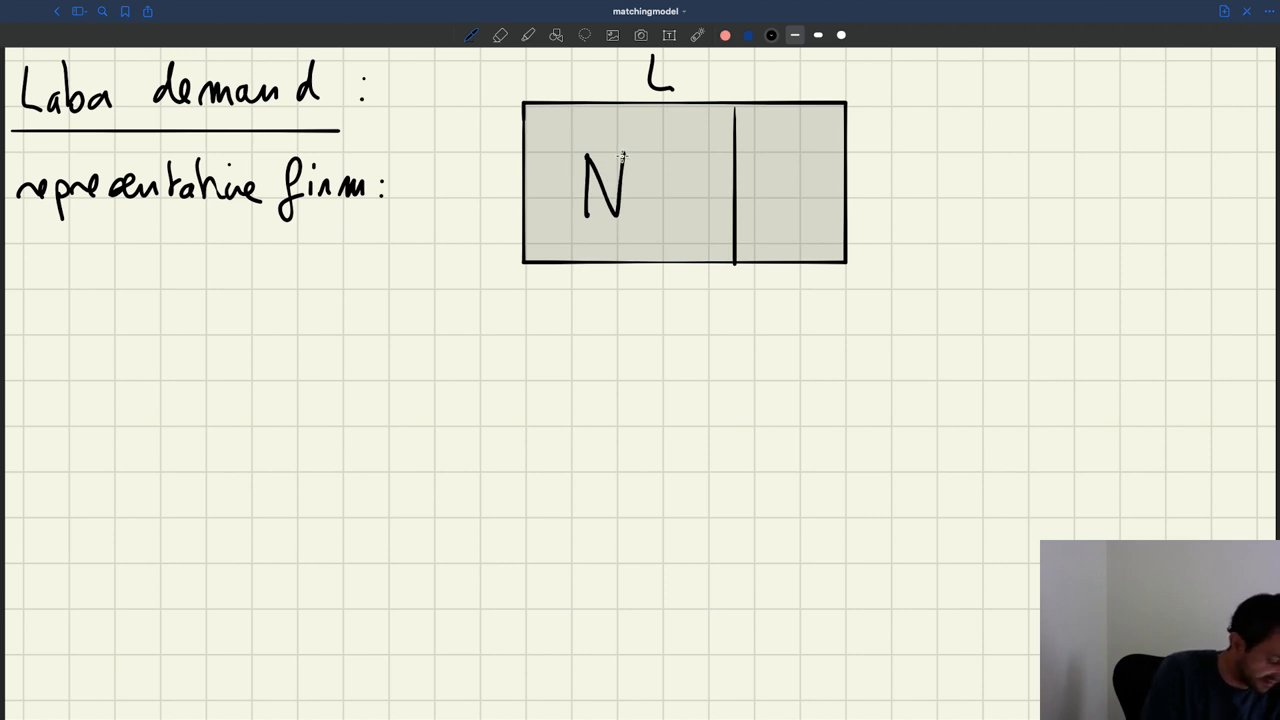
- Draw an arrow to N and write 'producers: produce goods sold by firm' below the box
left_click_drag(588, 336, 636, 240)
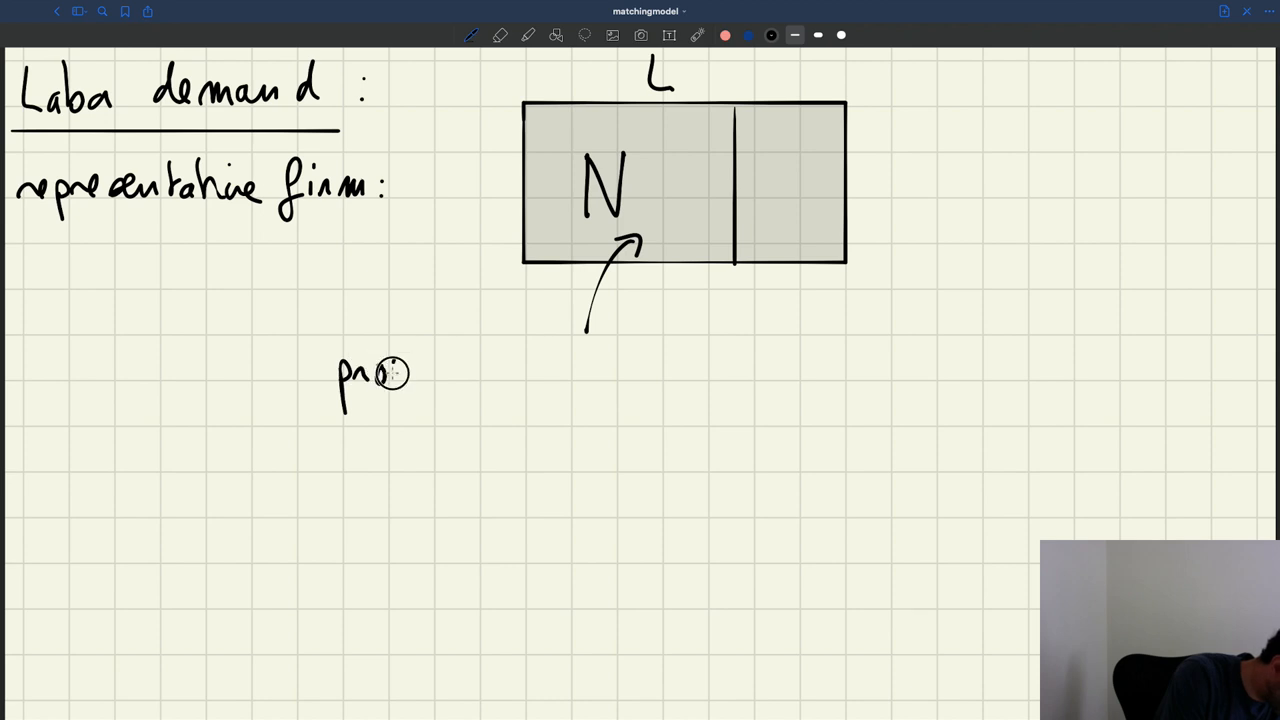
type("ducers :")
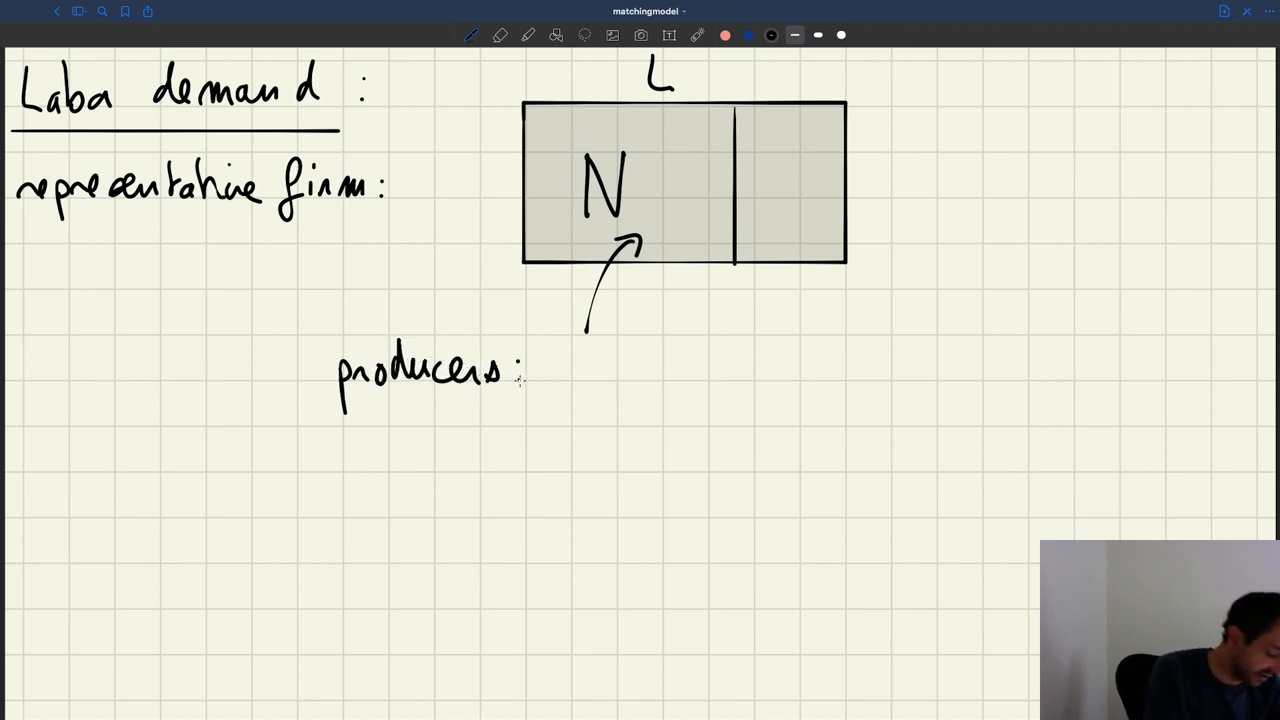
left_click_drag(560, 370, 564, 400)
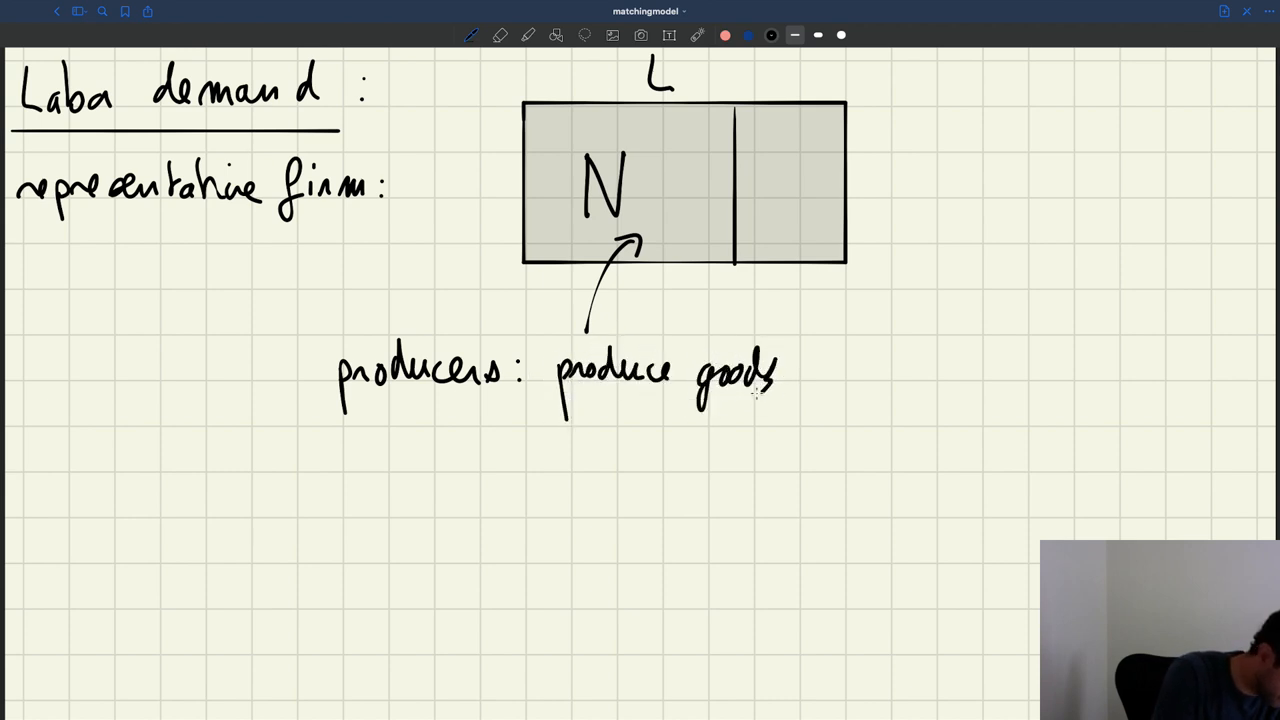
left_click_drag(350, 414, 404, 414)
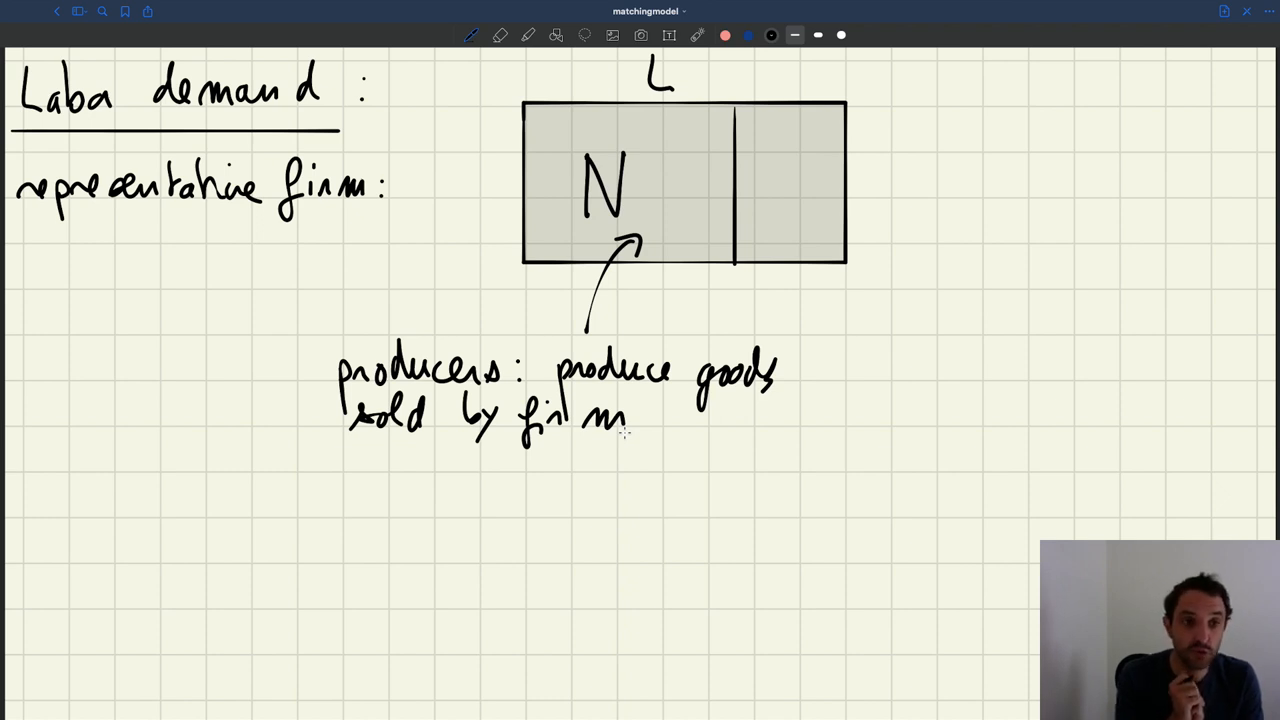
- Write R in the right section with an arrow and 'recruiters: HR workers who spend time & effort to fill vacancies'
left_click_drag(770, 184, 790, 196)
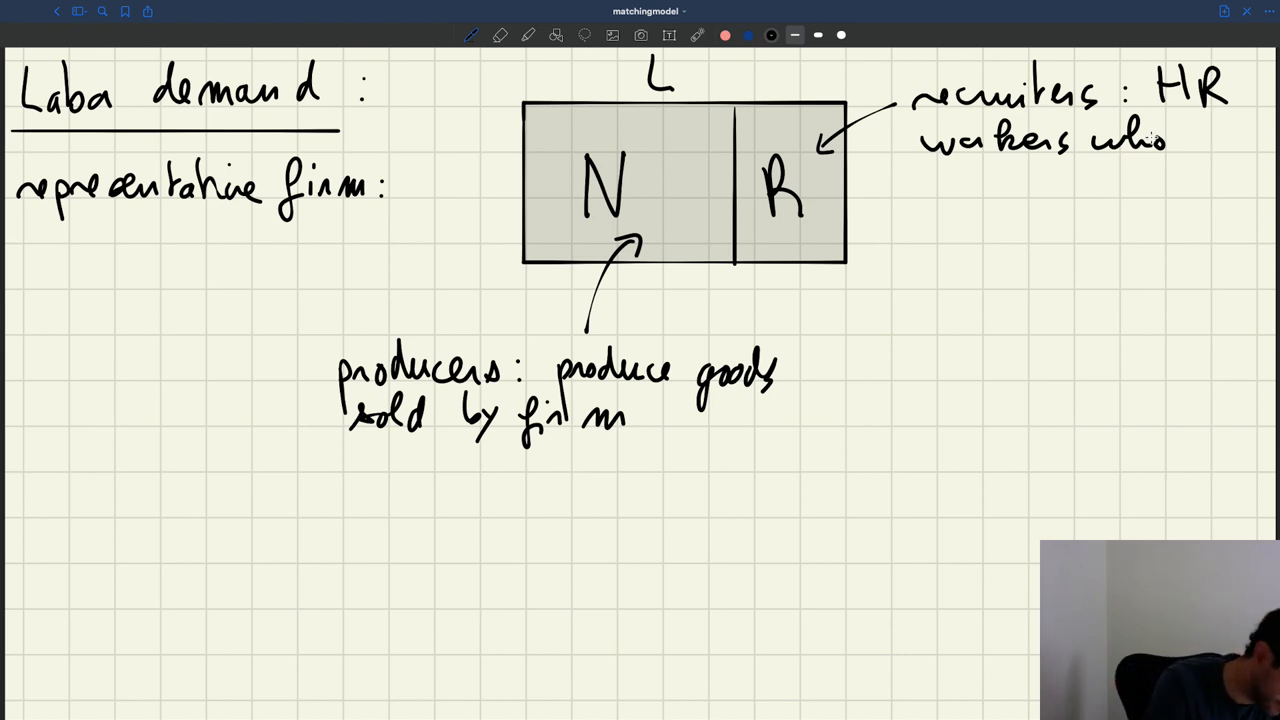
left_click_drag(910, 190, 1016, 190)
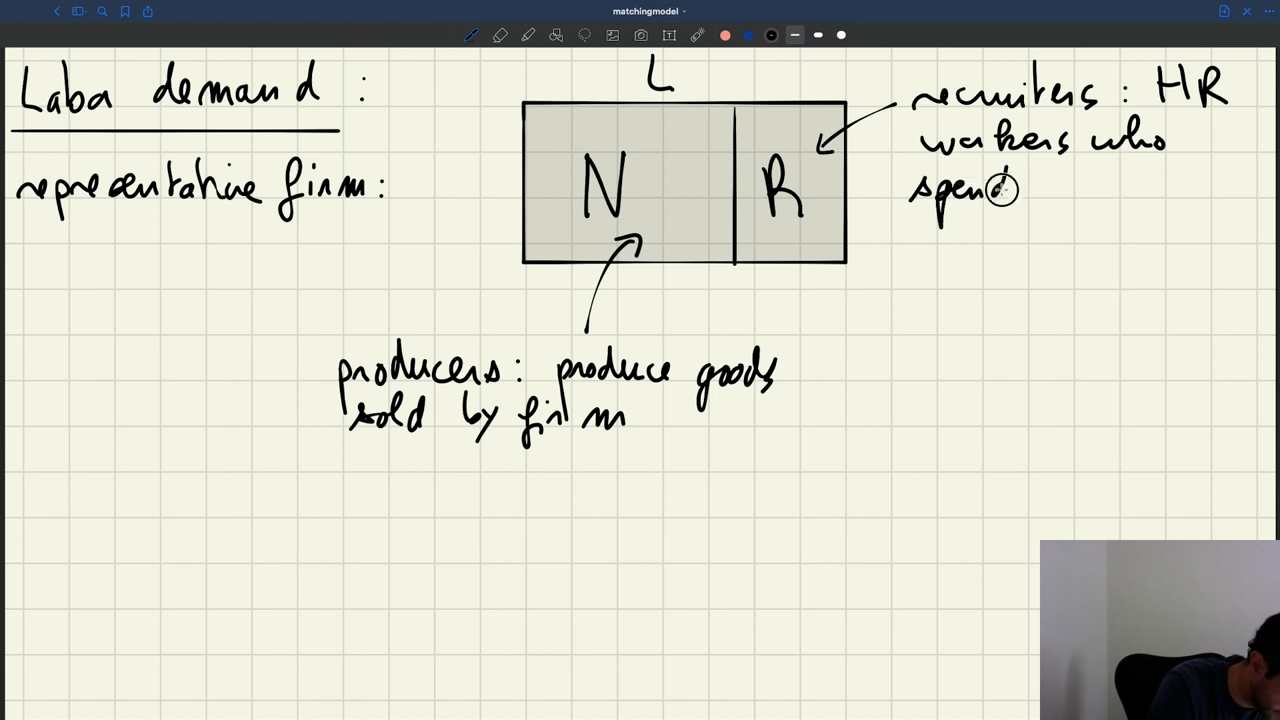
type("time &")
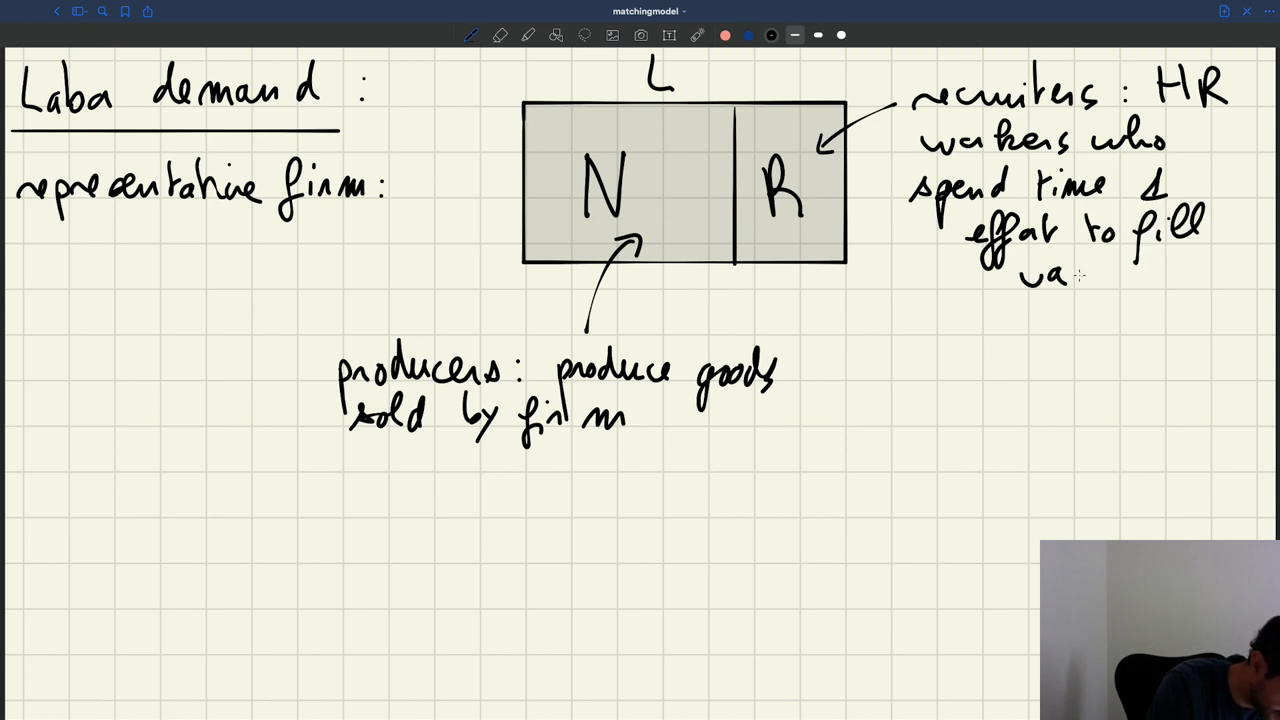
left_click_drag(1070, 280, 1210, 280)
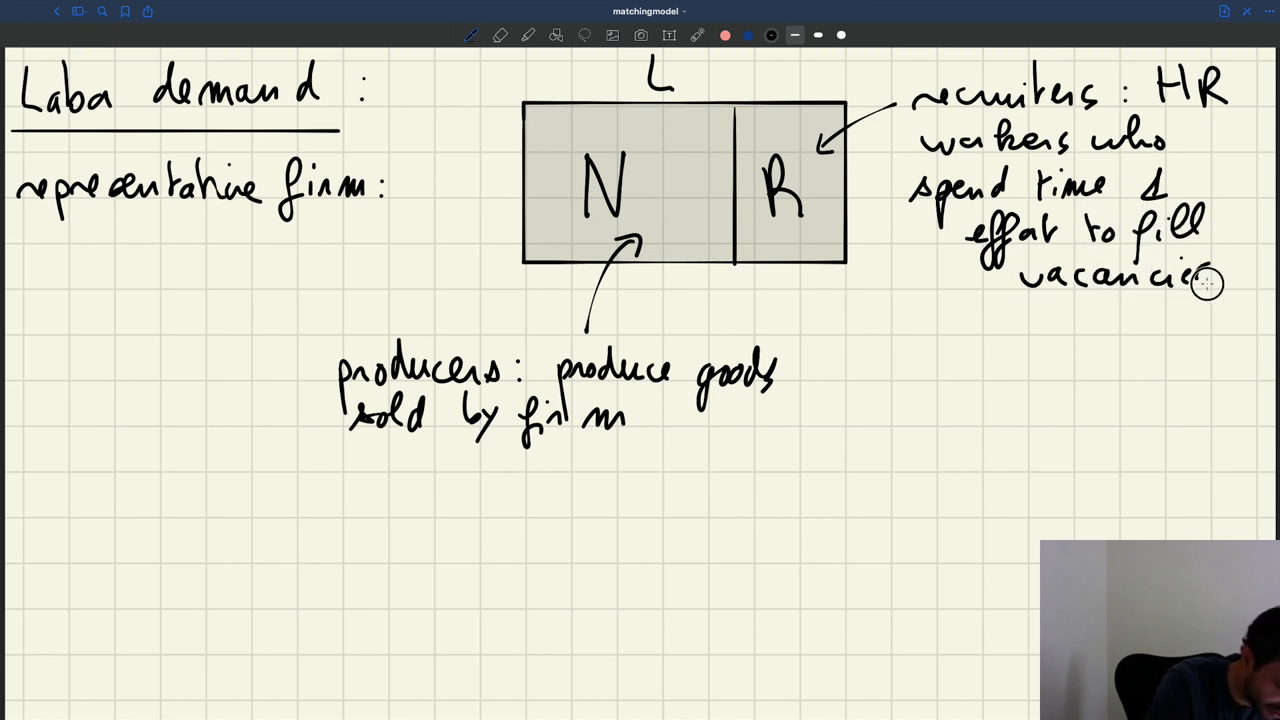
mouse_move(1190, 290)
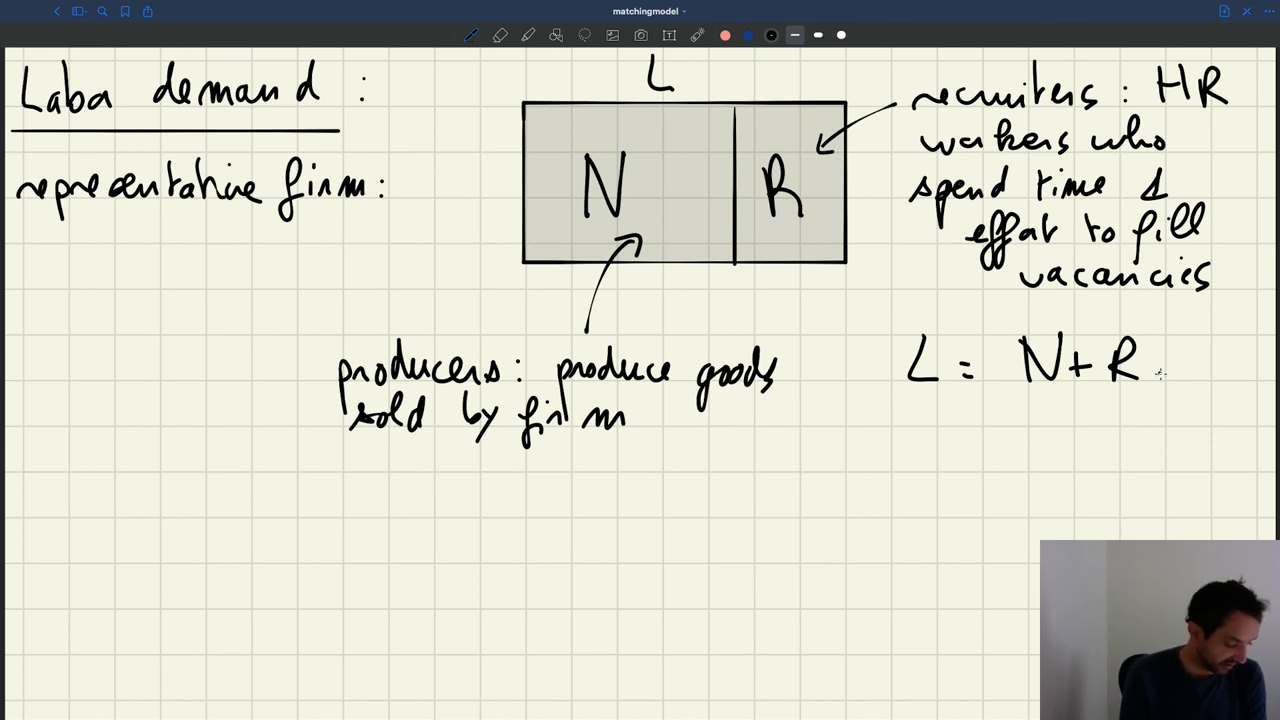
- Add '& services' to the producers note and write 'V: # vacancies posted by firms' below
left_click_drag(150, 400, 164, 430)
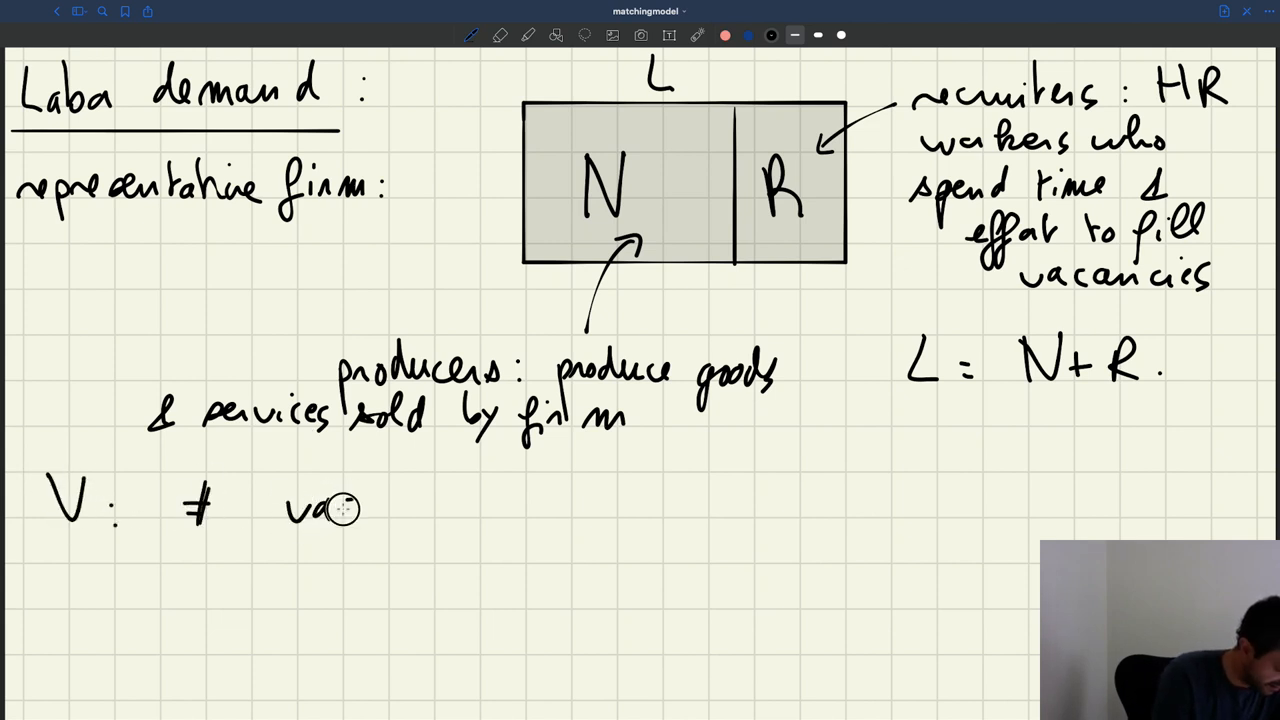
type("vacancies")
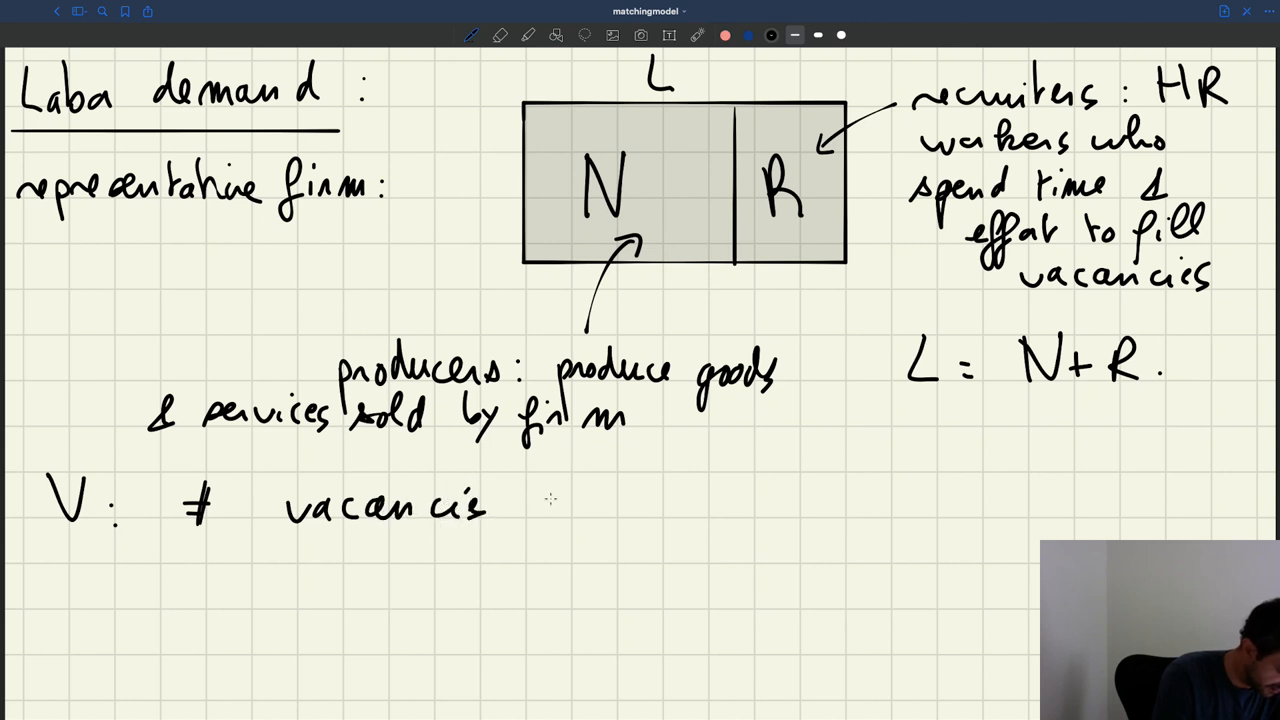
type("posted")
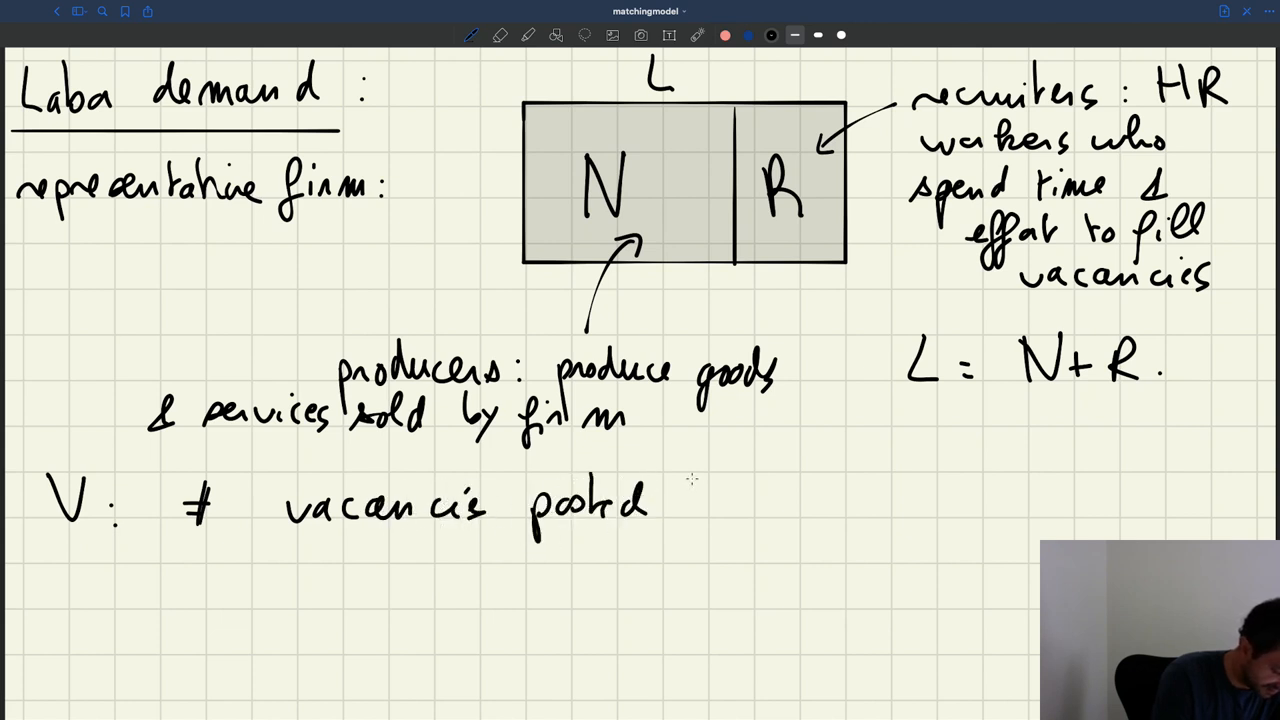
type("by fin")
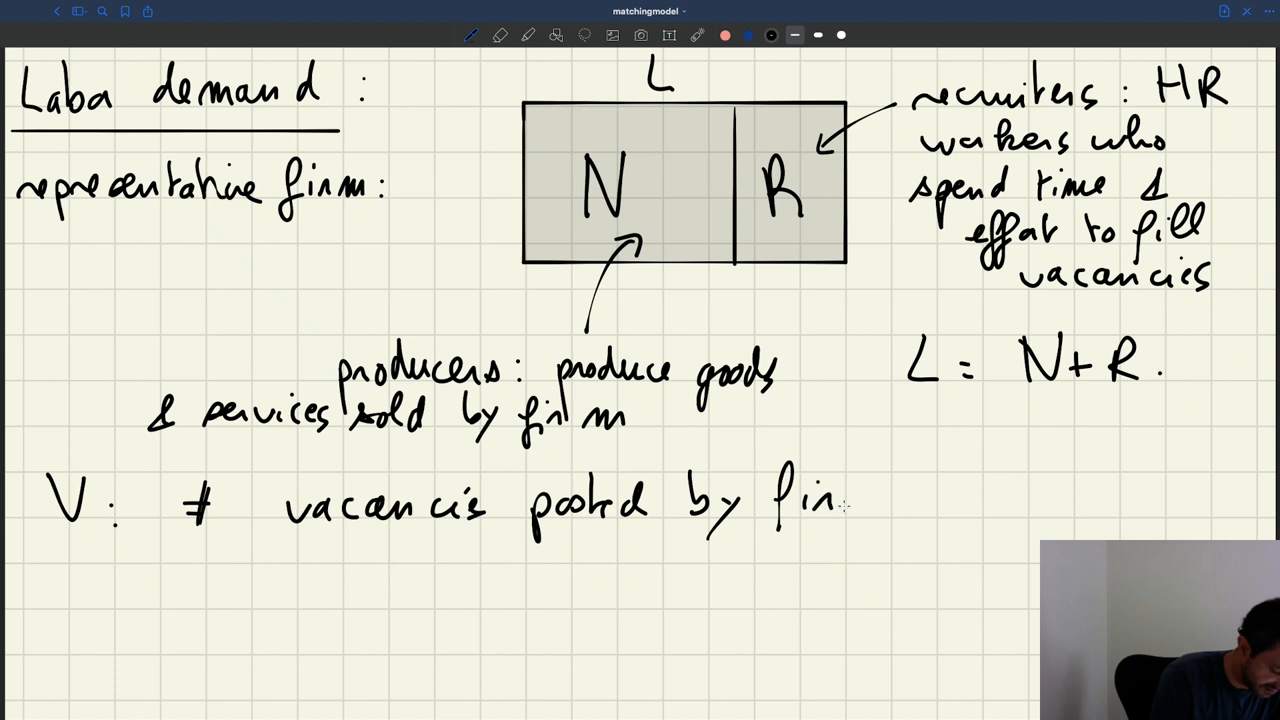
type("ms")
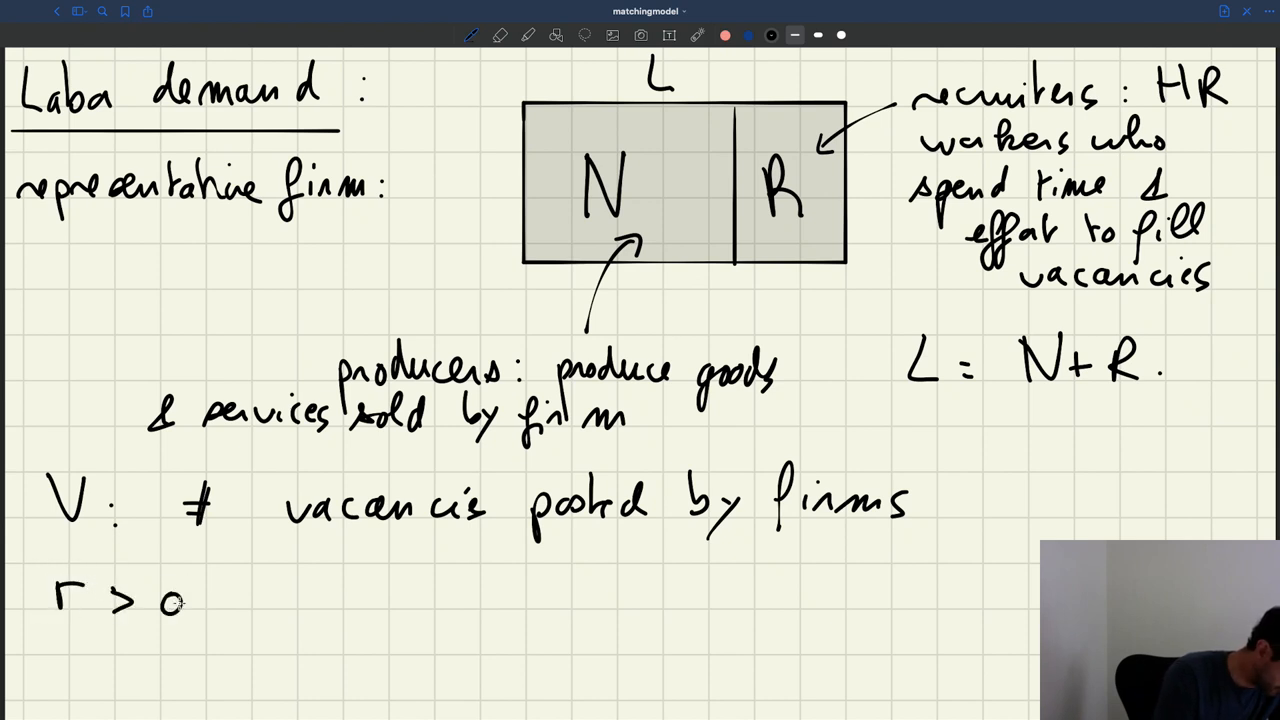
- Write 'r > 0: recruiting cost' and begin '# recruiters required to keep a vacancy open' beneath it
type(":")
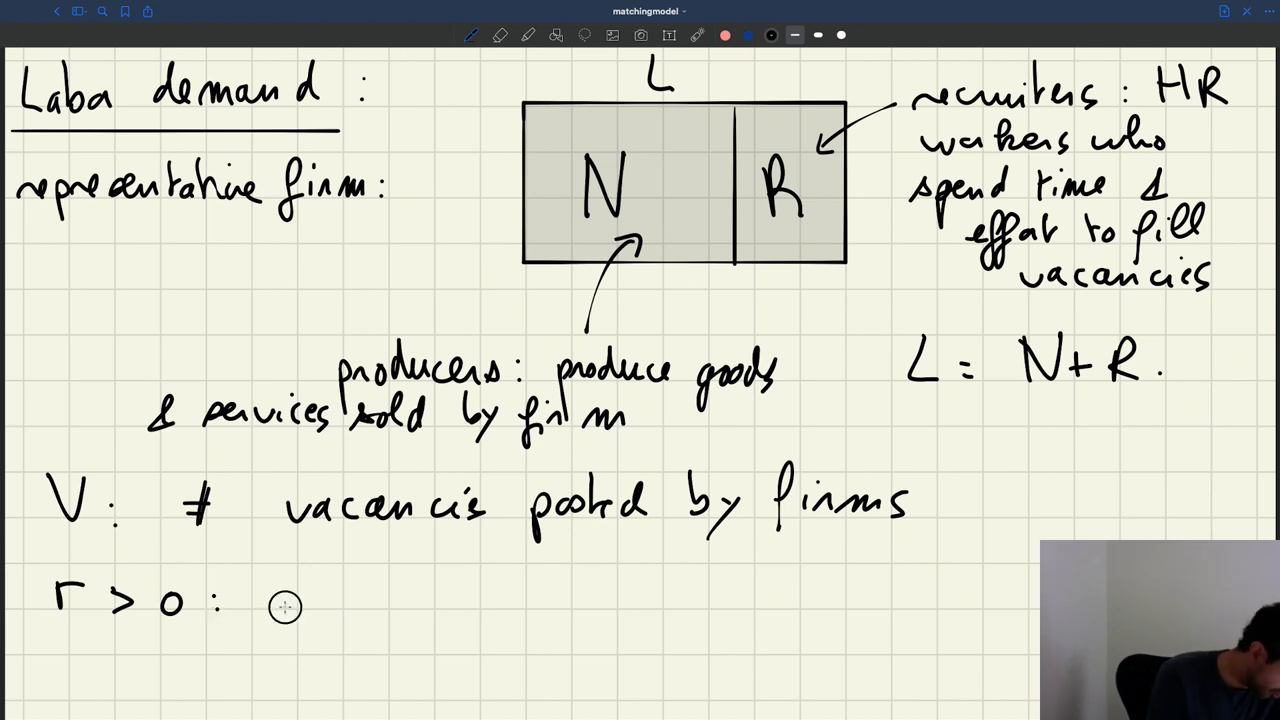
type("recru")
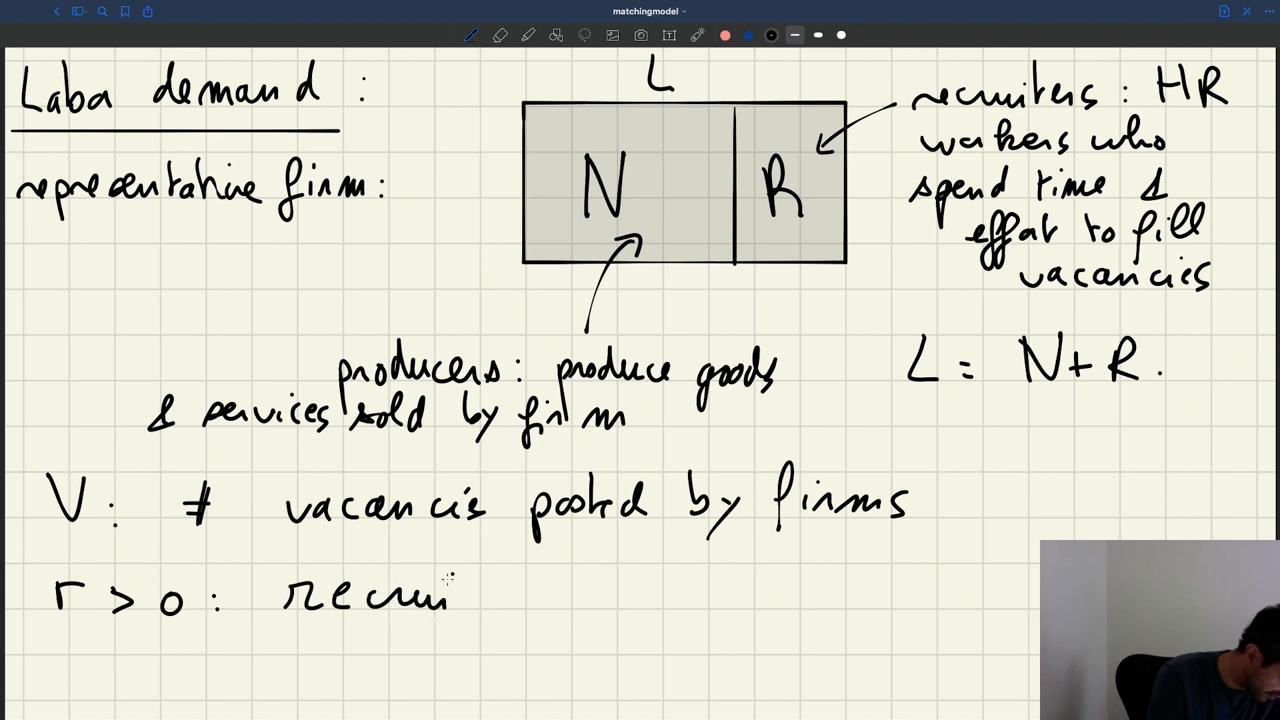
type("ting")
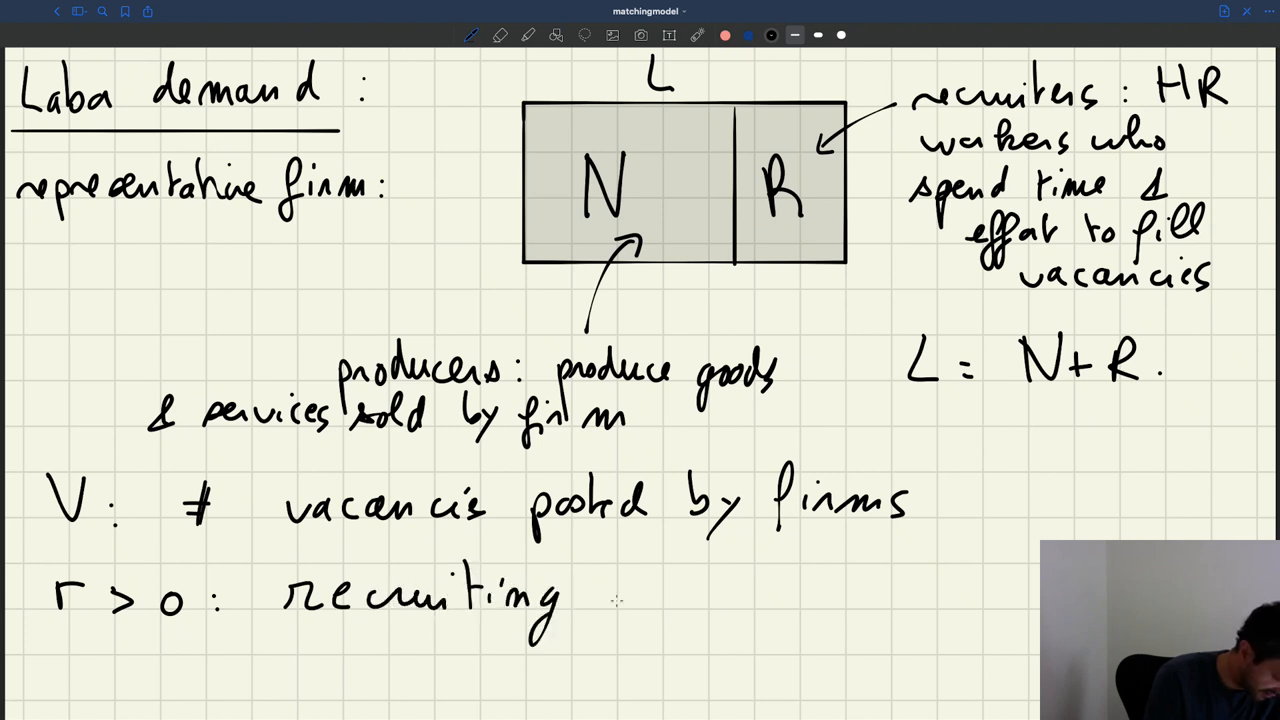
type("cost")
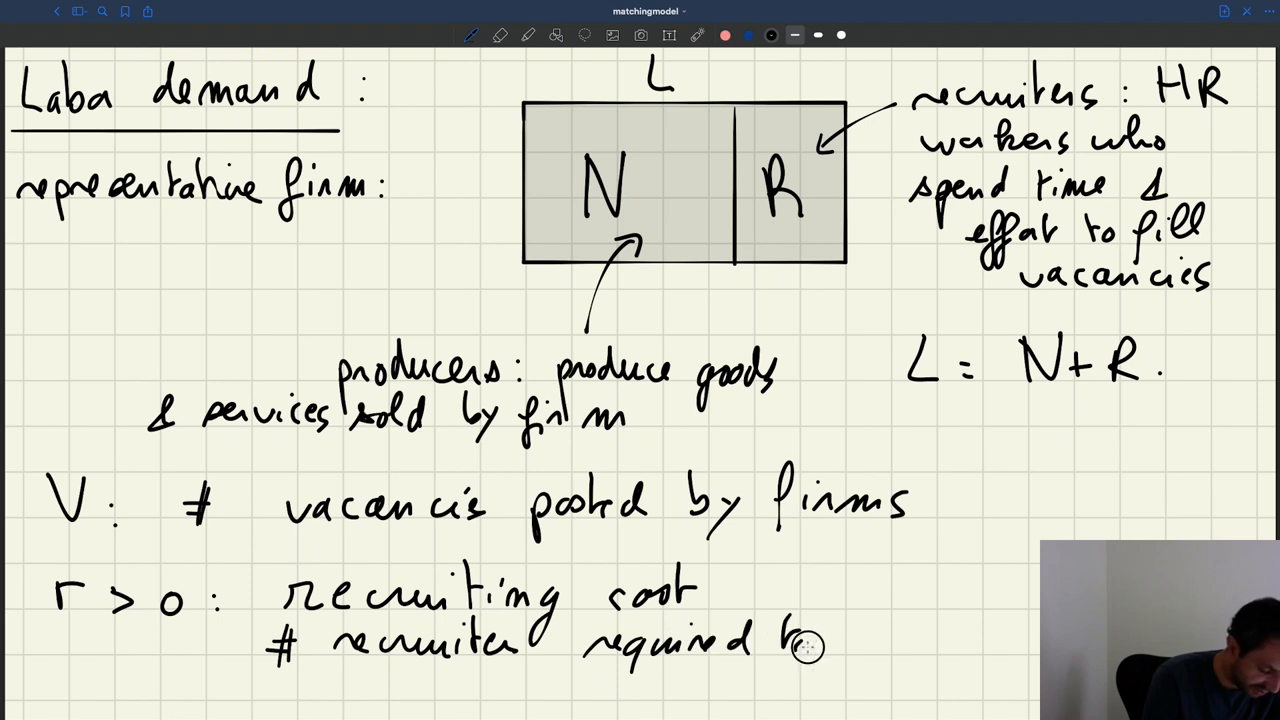
type("keep a va")
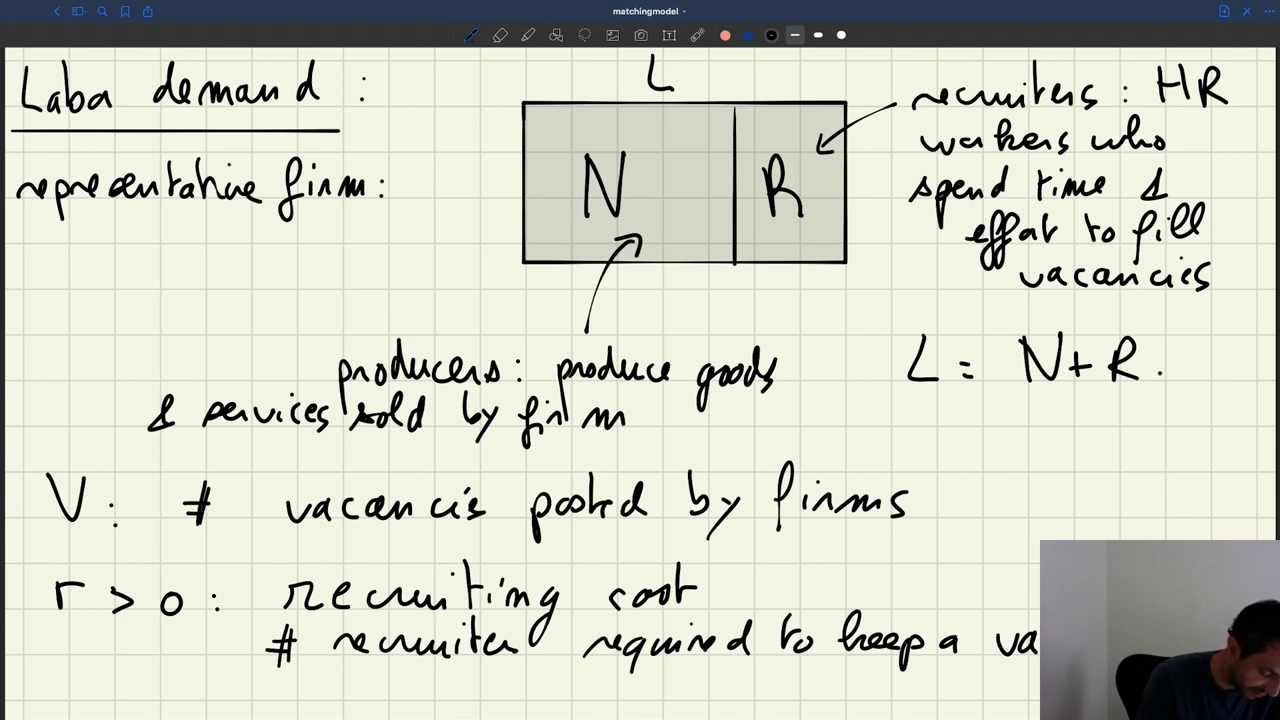
- Finish the recruiting cost note with 'per unit time' and start 's > 0:' on the next line
scroll("down", 3)
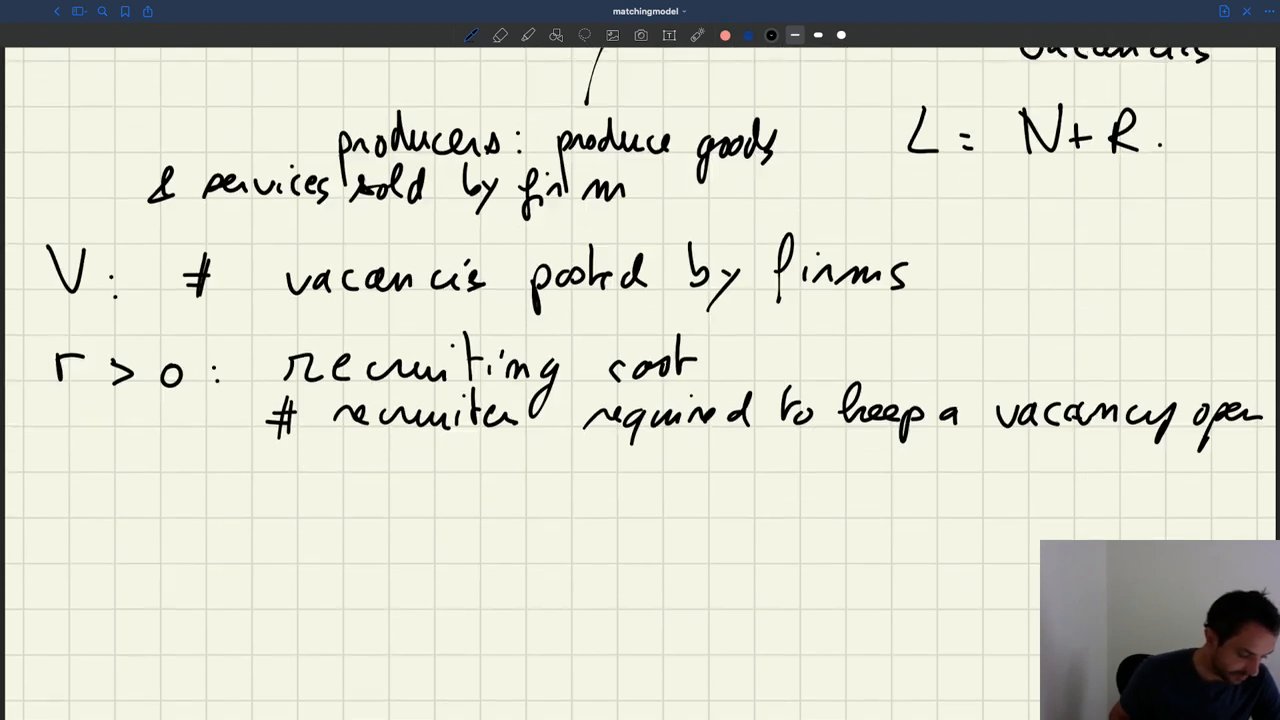
scroll("down", 3)
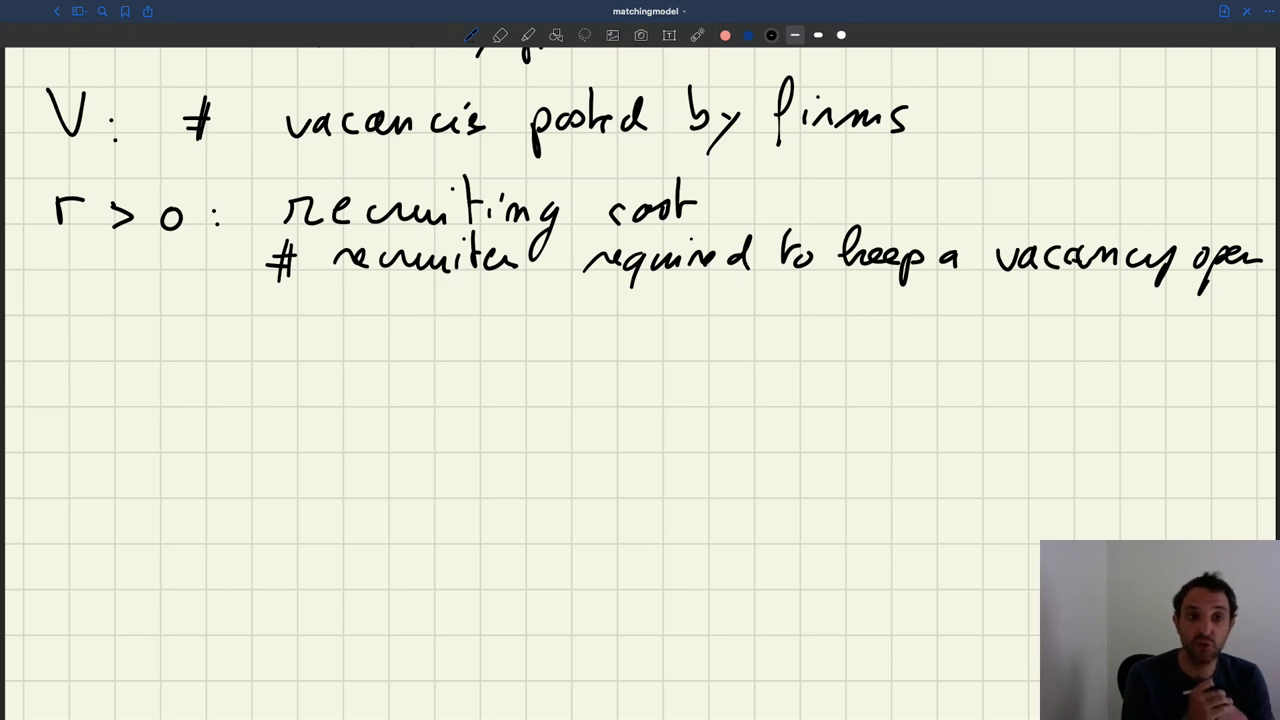
left_click_drag(296, 300, 296, 350)
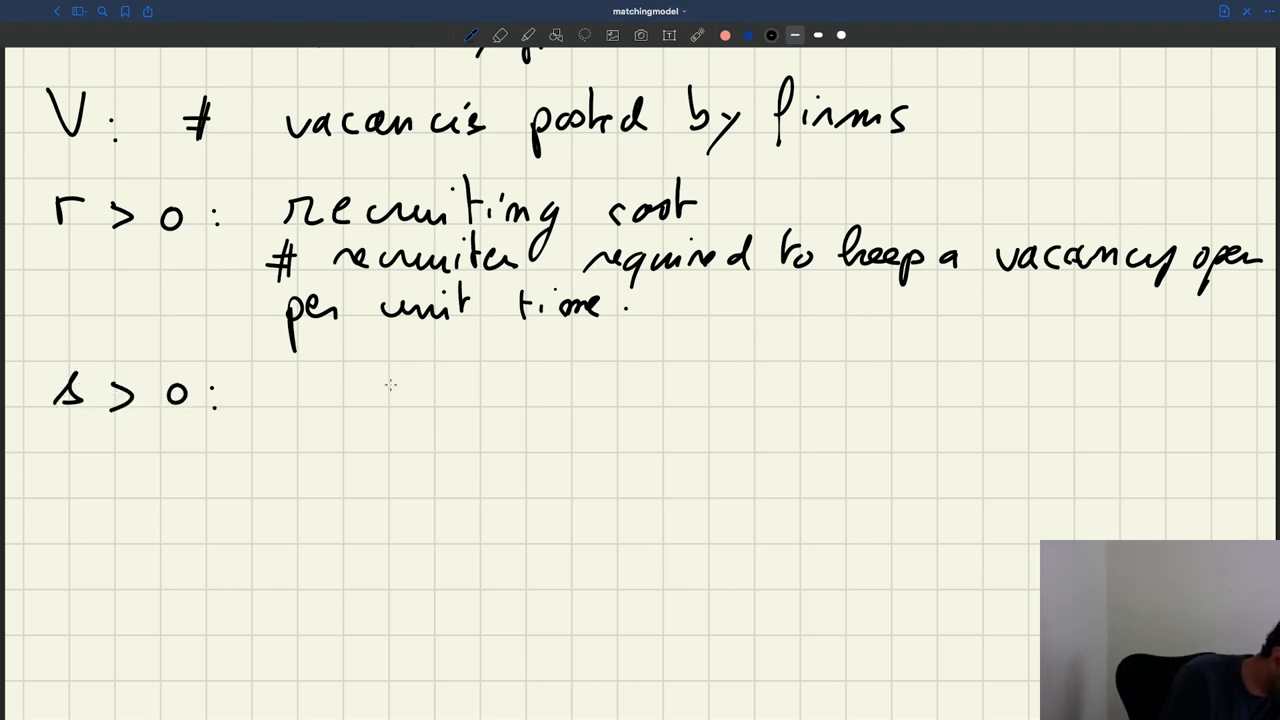
- Write 'job-separation rate' after 's > 0:' and '# workers who leave the firm per unit time' below
left_click_drag(364, 390, 470, 400)
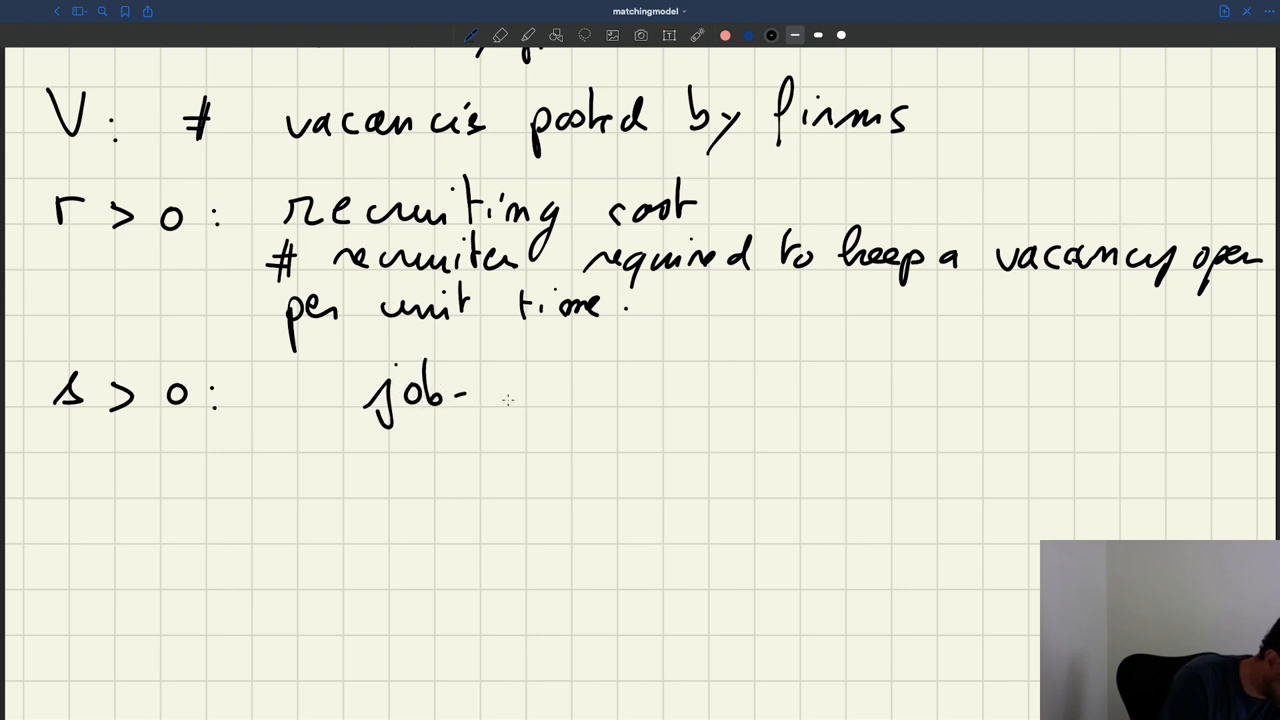
left_click_drag(496, 400, 644, 400)
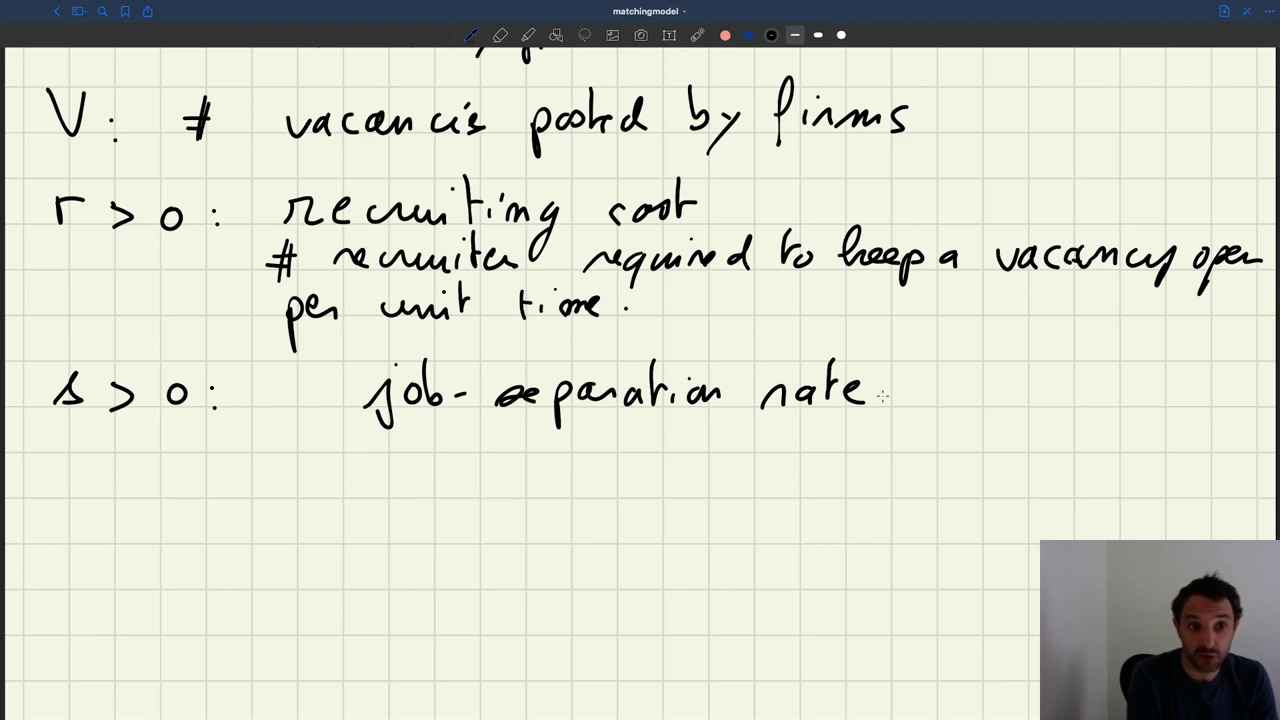
left_click_drag(276, 444, 310, 450)
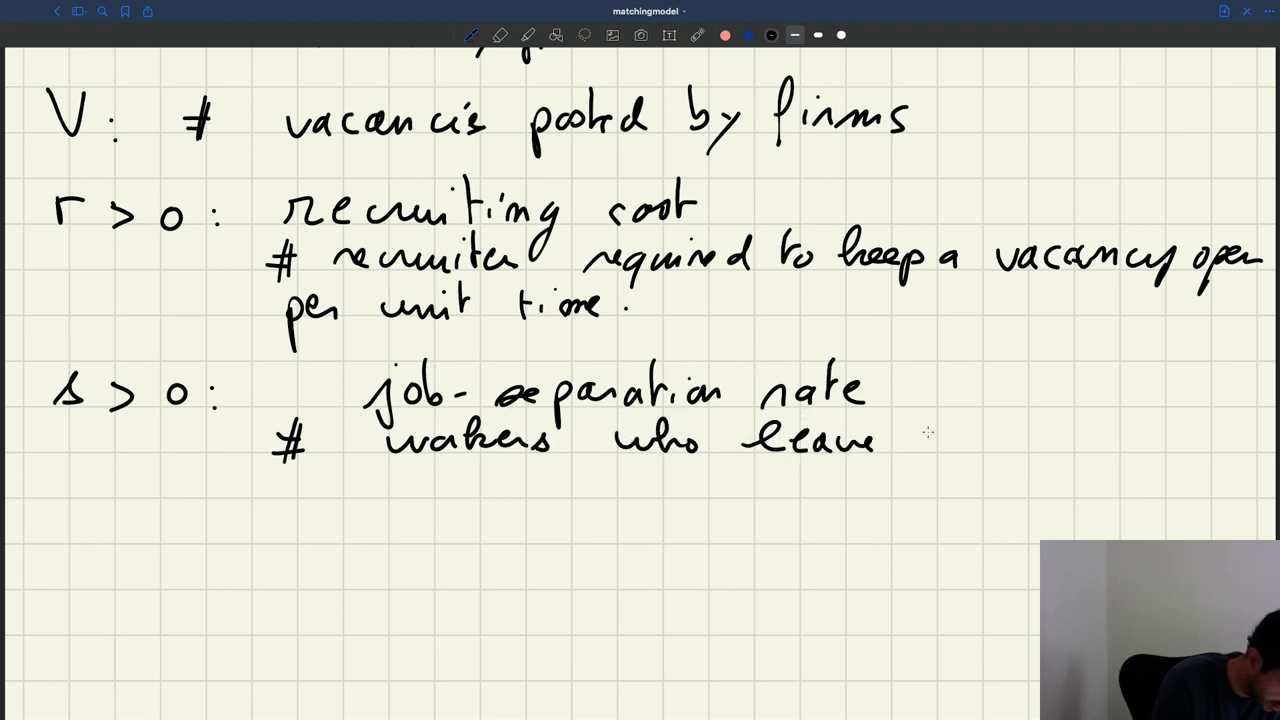
type("the fi")
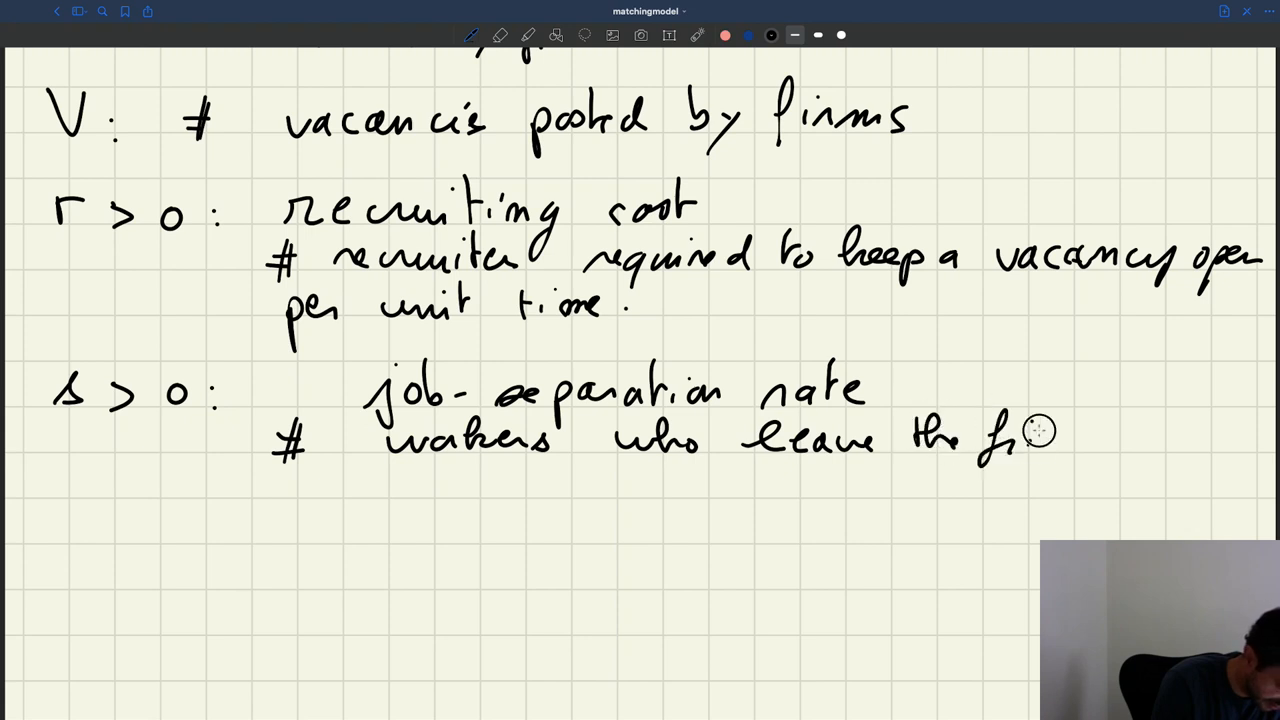
left_click_drag(1020, 436, 1180, 450)
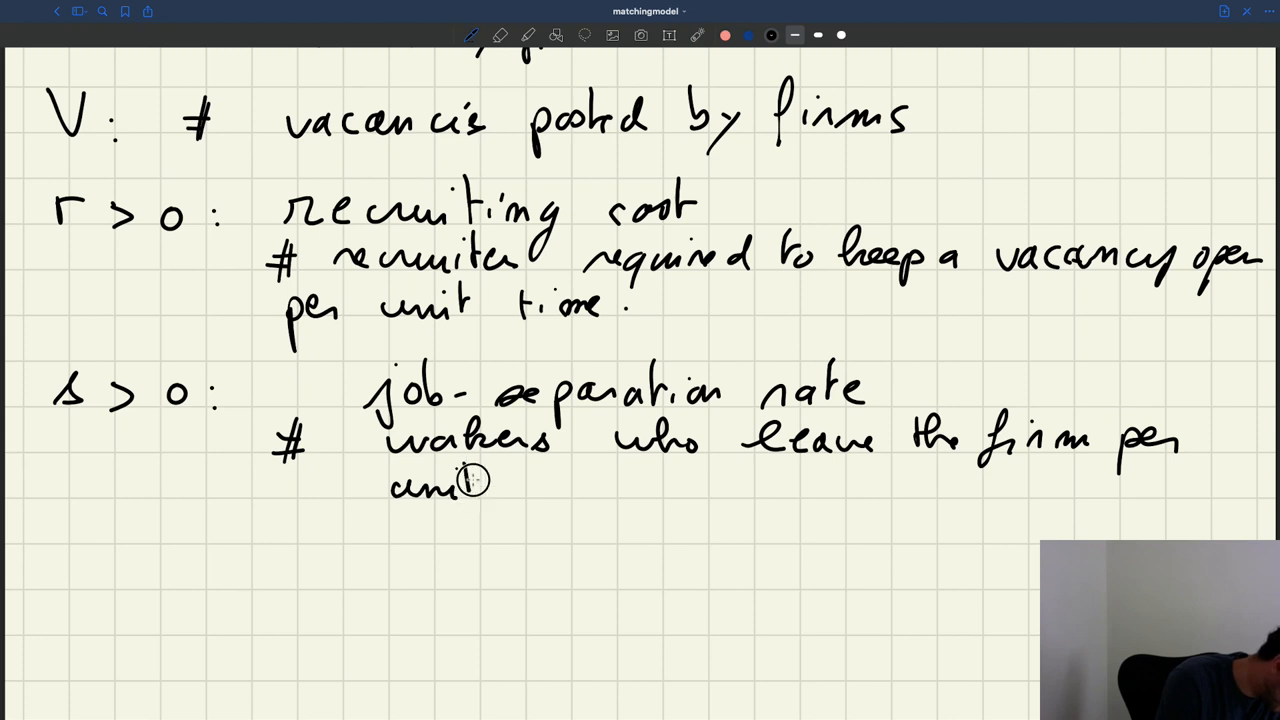
type("time")
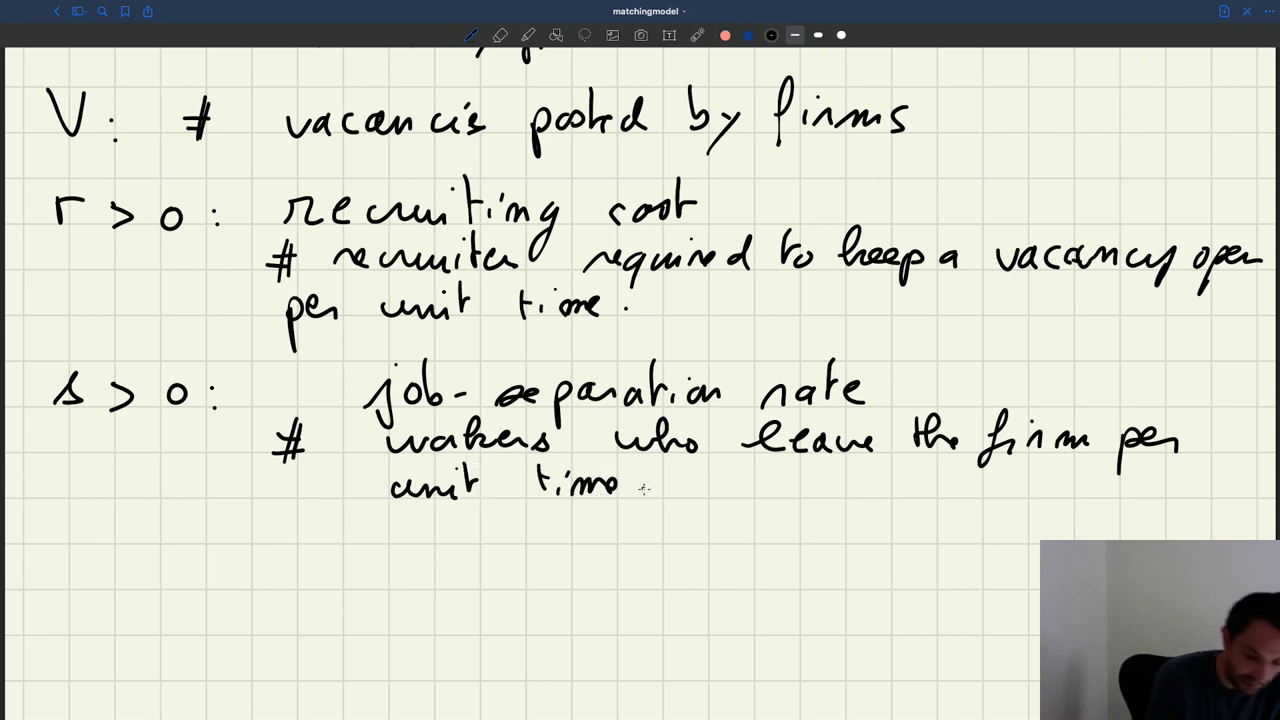